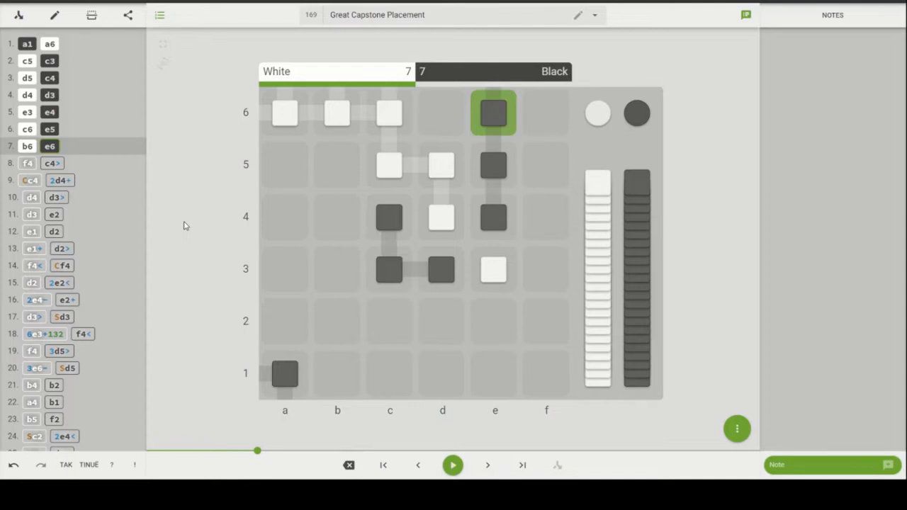
pyautogui.moveTo(171, 198)
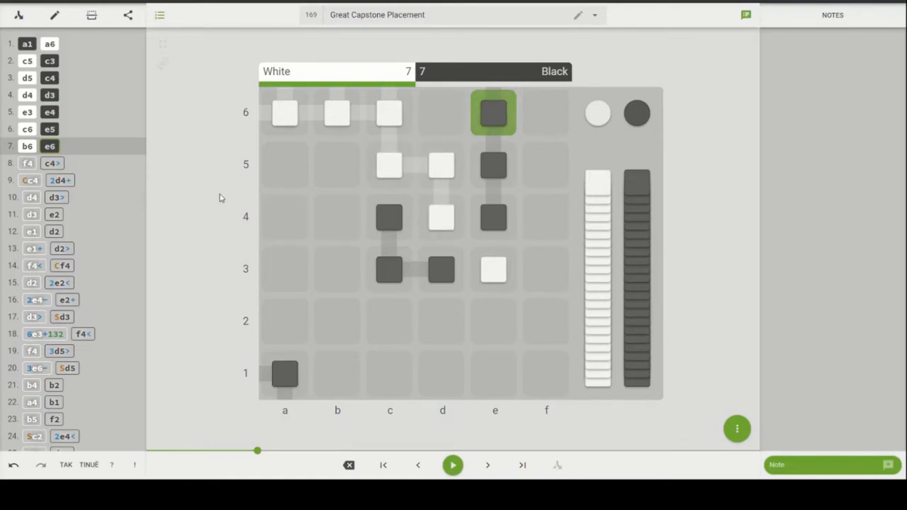
pyautogui.moveTo(229, 196)
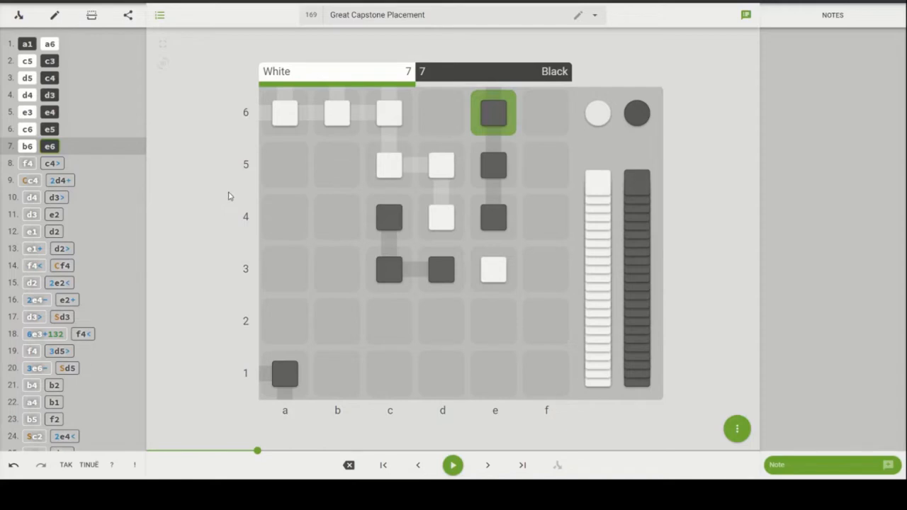
pyautogui.moveTo(201, 219)
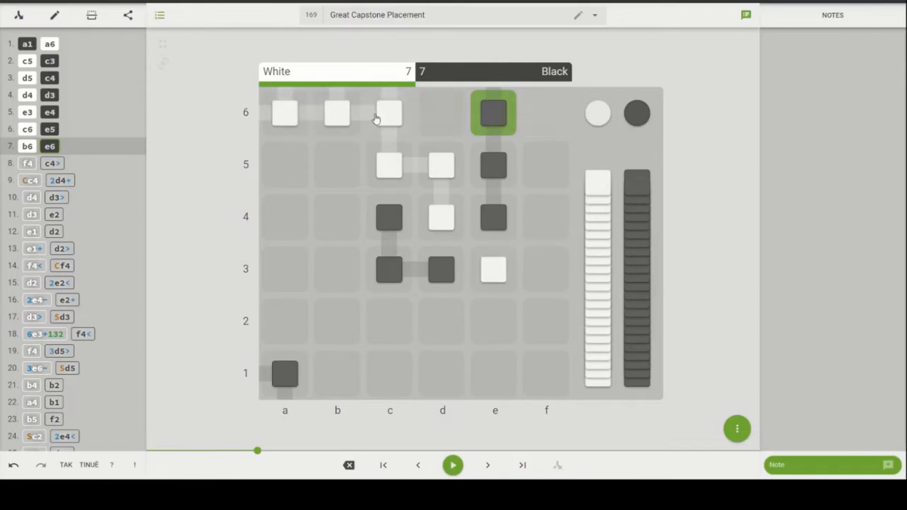
# Step through f4 c4> and Cc4 to reach move 9 with white's capstone on c4
pyautogui.click(546, 216)
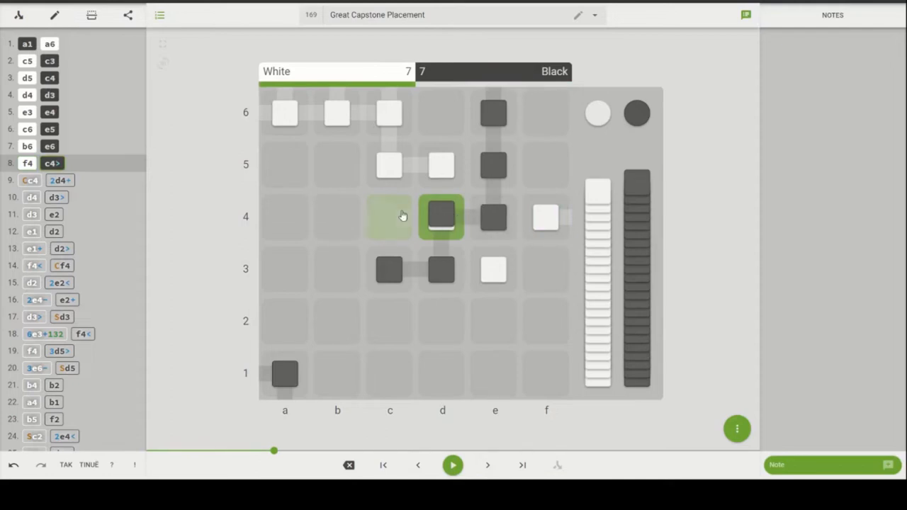
pyautogui.click(389, 218)
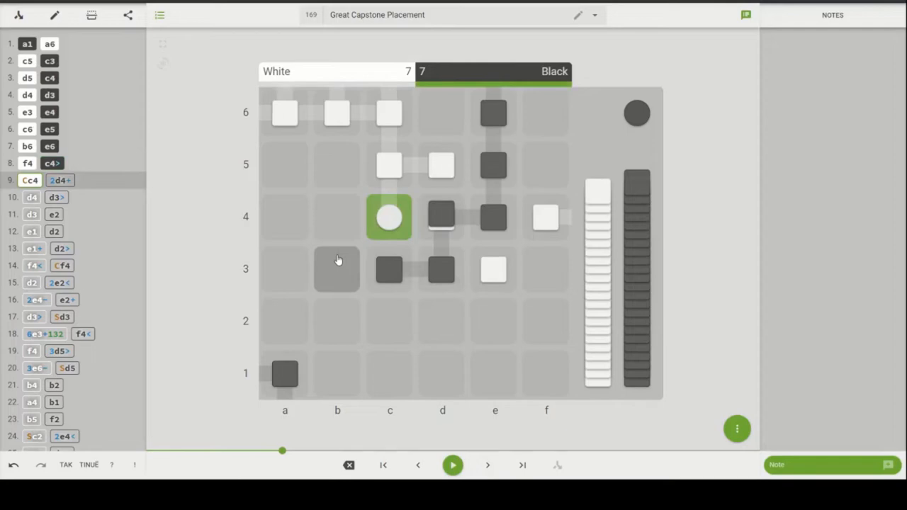
pyautogui.click(337, 268)
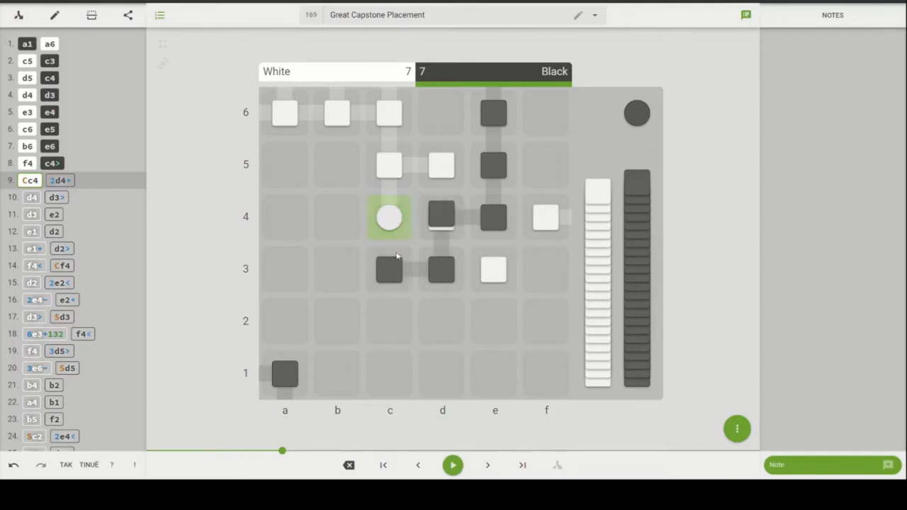
pyautogui.moveTo(377, 210)
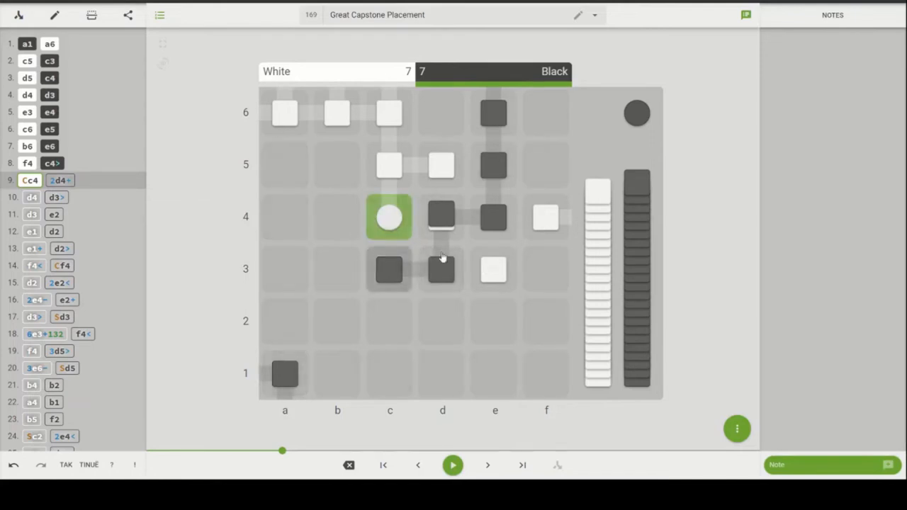
pyautogui.click(442, 320)
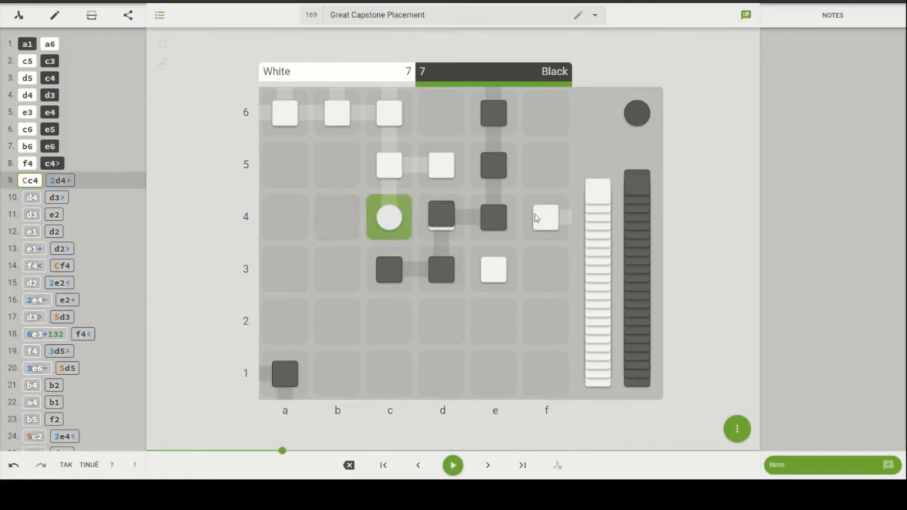
pyautogui.click(388, 218)
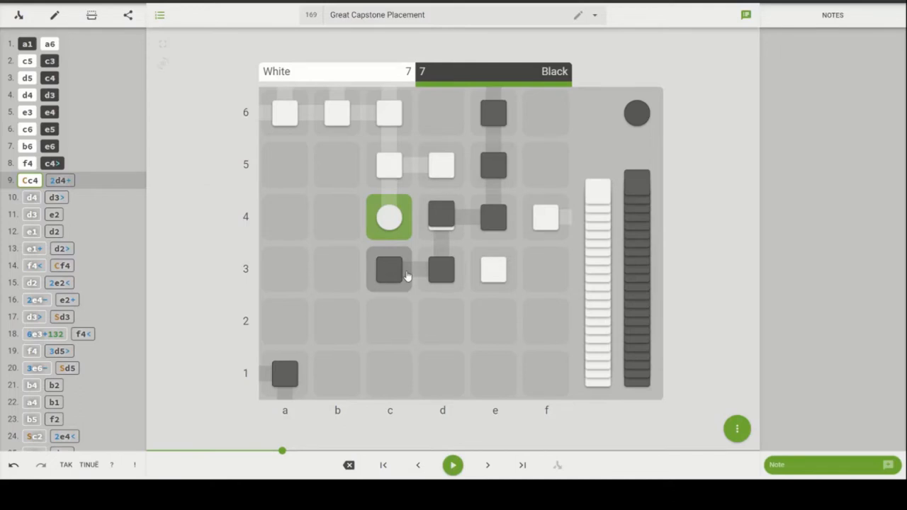
pyautogui.click(442, 216)
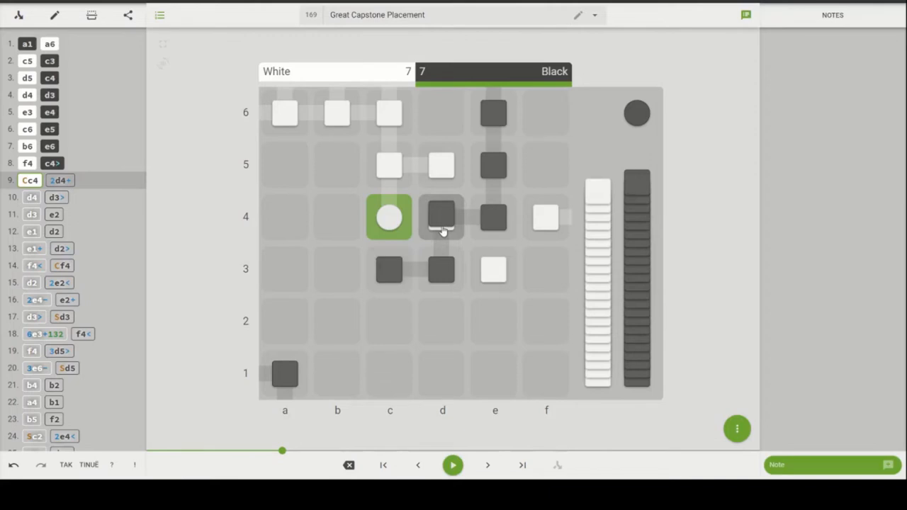
pyautogui.click(442, 215)
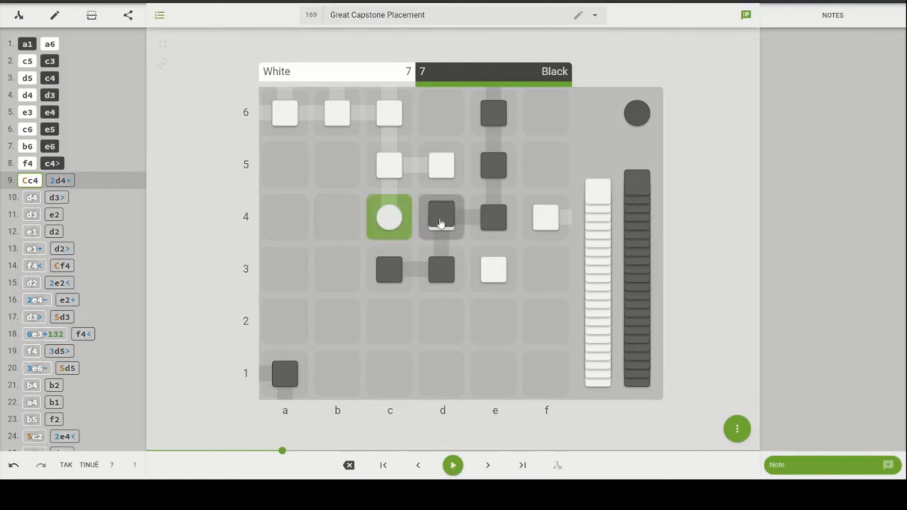
pyautogui.moveTo(363, 234)
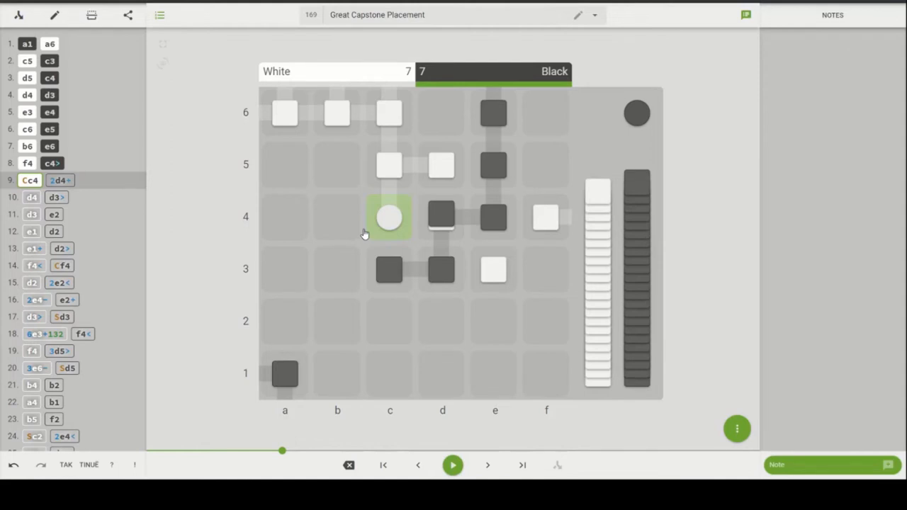
pyautogui.moveTo(397, 221)
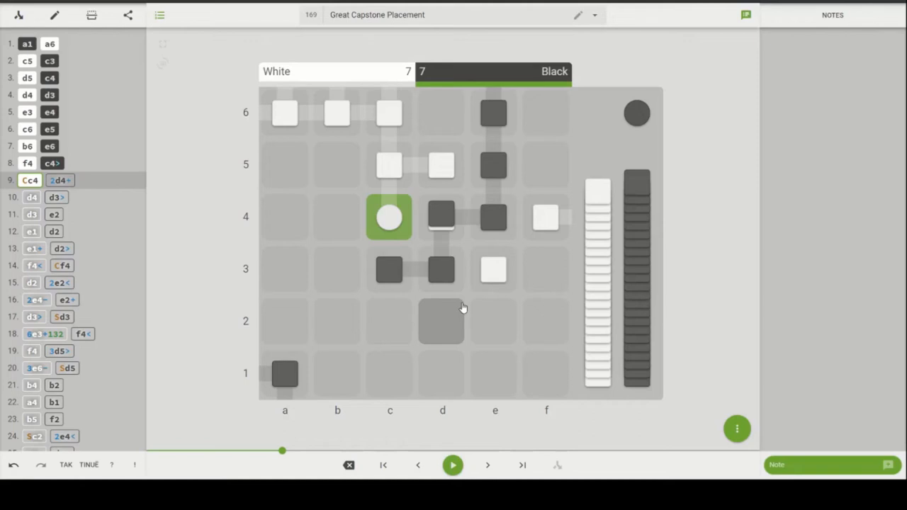
pyautogui.click(440, 320)
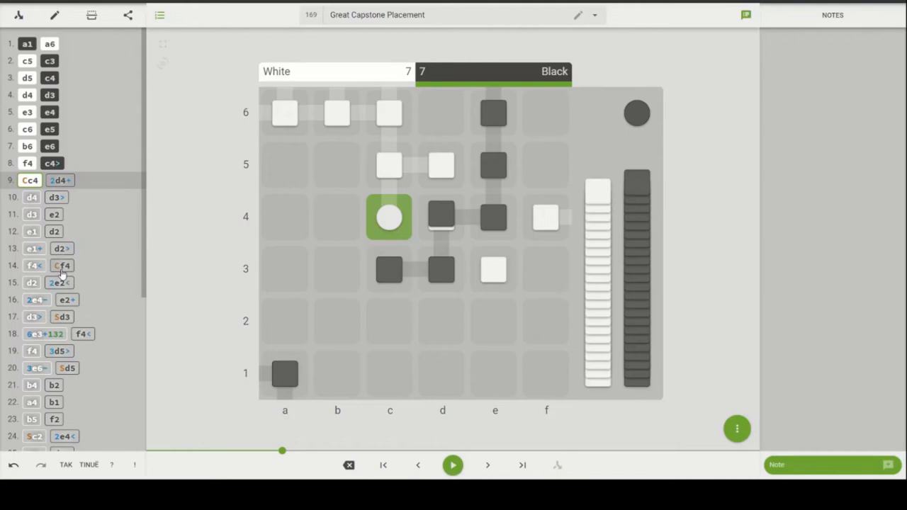
pyautogui.click(488, 465)
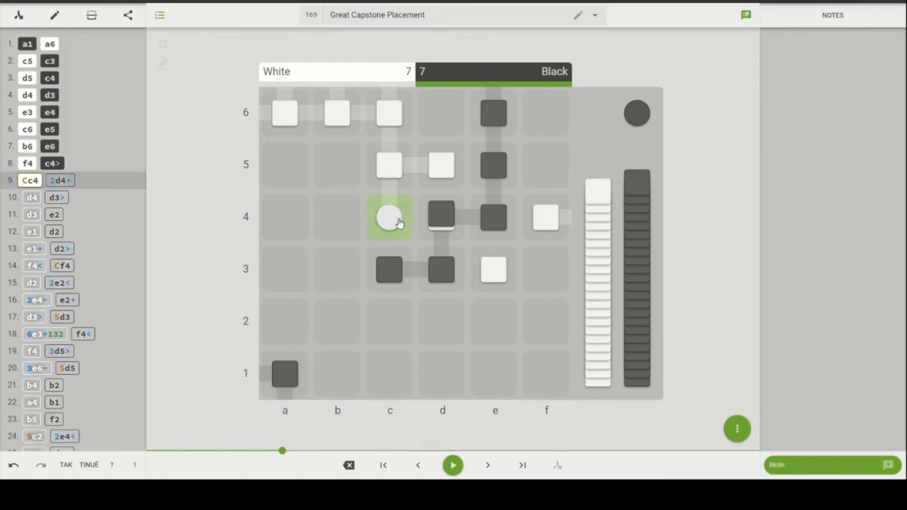
pyautogui.moveTo(418, 223)
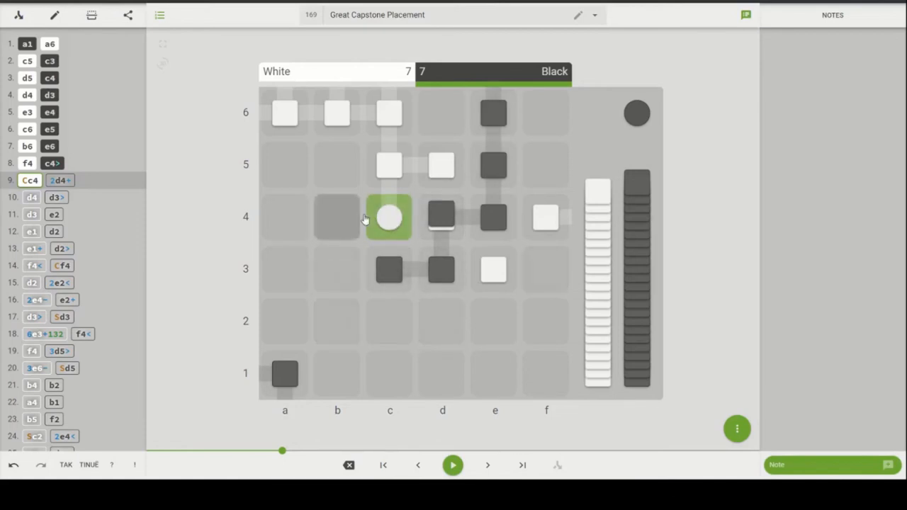
# Play the replay forward from move 9 to black's d2> at move 13
pyautogui.click(389, 215)
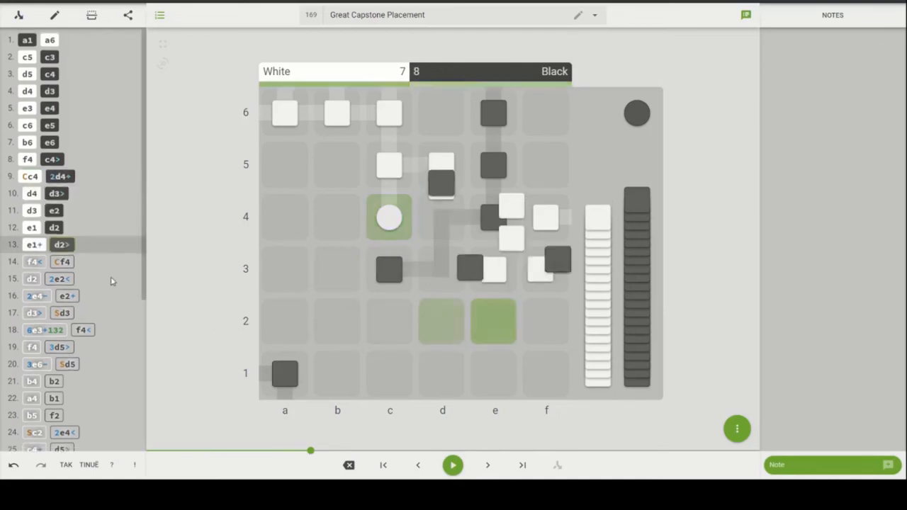
# Pause at black's move 13, then step to white's 14. f4< onto e4
pyautogui.click(487, 465)
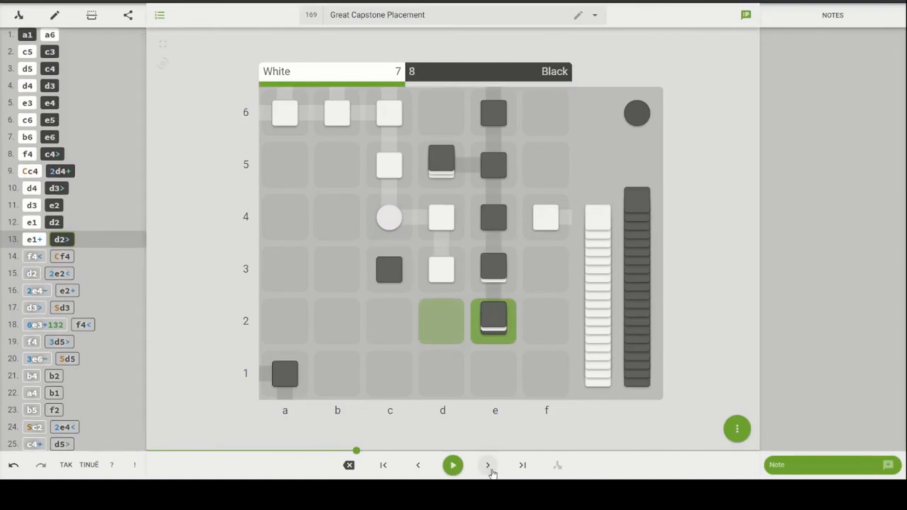
pyautogui.click(487, 465)
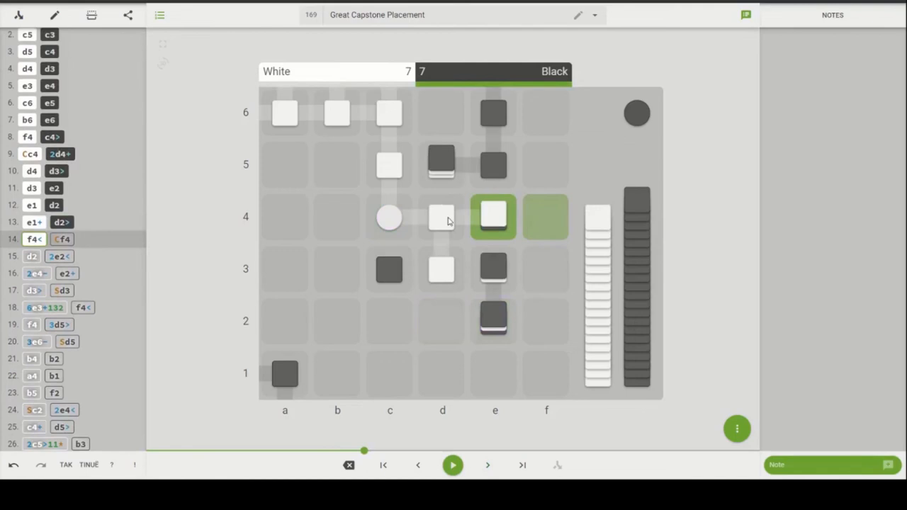
pyautogui.moveTo(413, 223)
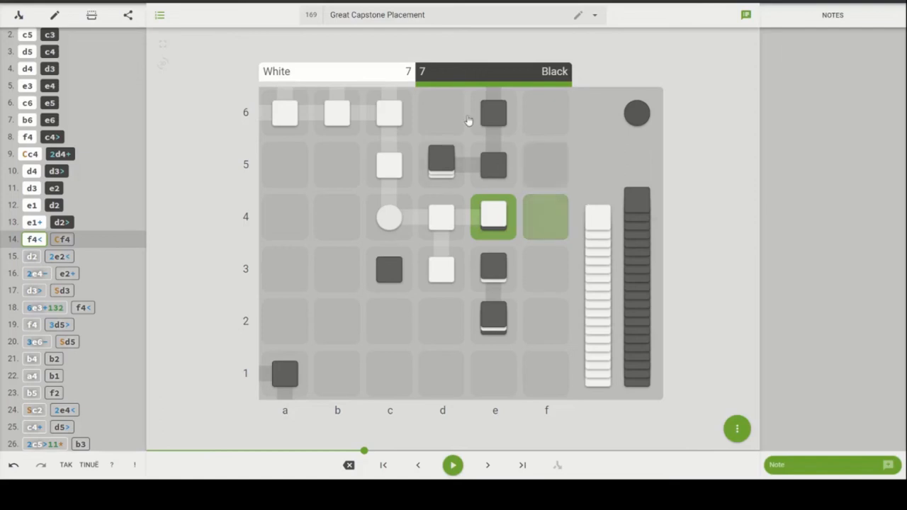
# Step one ply forward to black's 14... Cf4 capstone placement
pyautogui.click(545, 218)
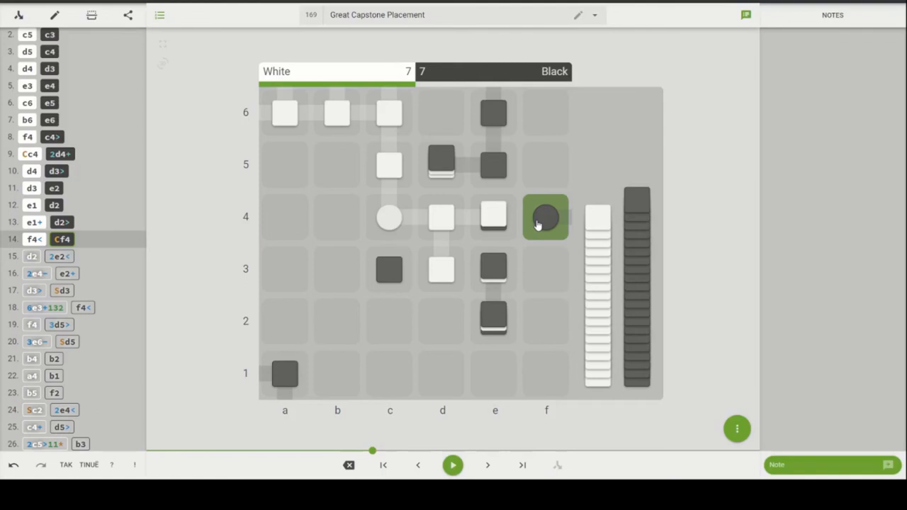
pyautogui.moveTo(544, 377)
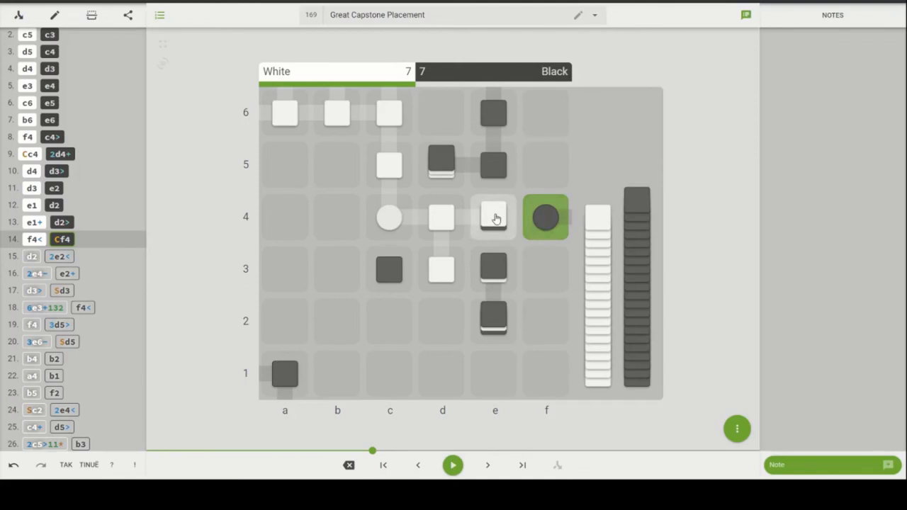
pyautogui.moveTo(493, 224)
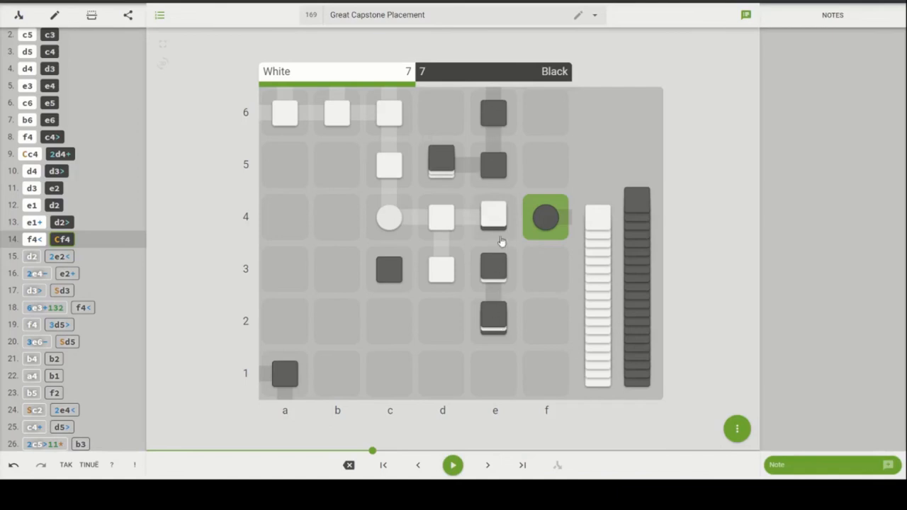
pyautogui.moveTo(516, 258)
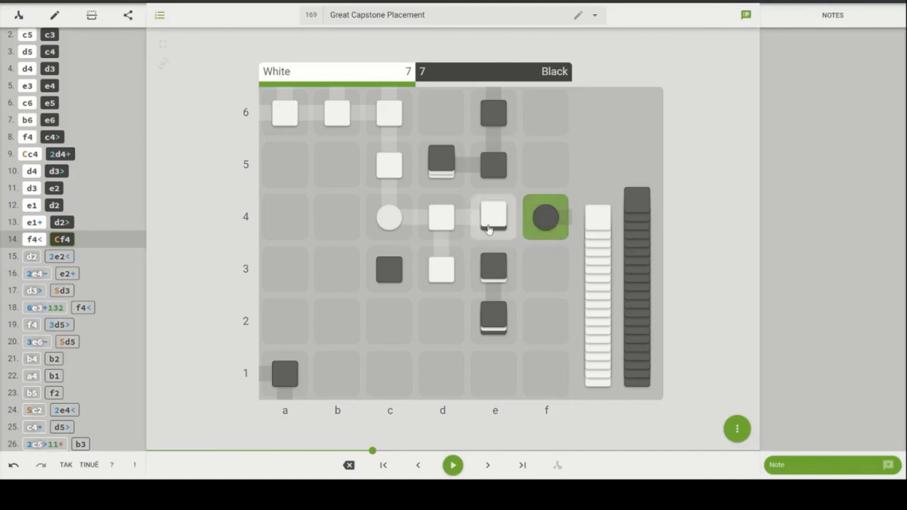
pyautogui.moveTo(495, 230)
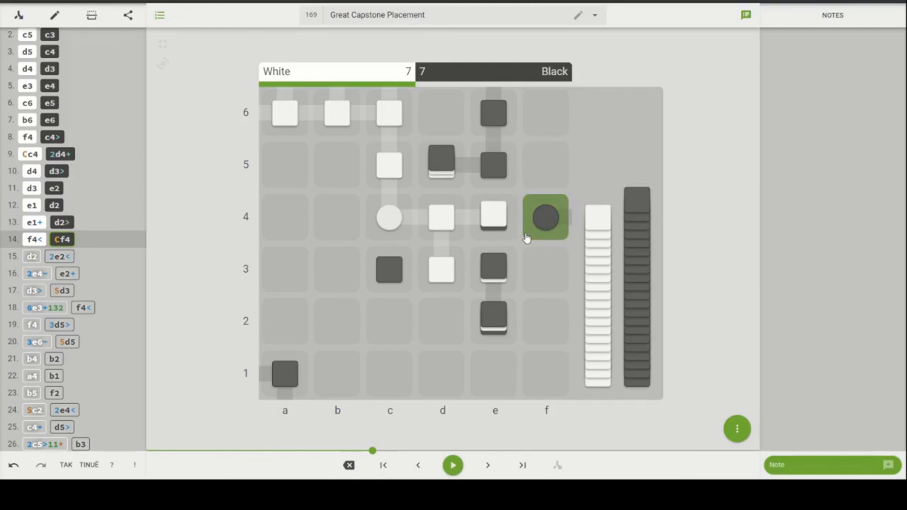
pyautogui.moveTo(558, 246)
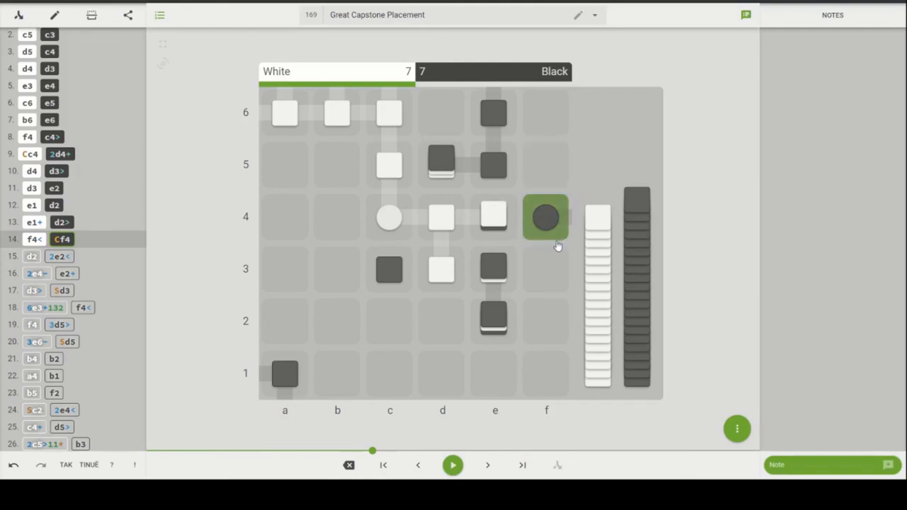
pyautogui.moveTo(476, 190)
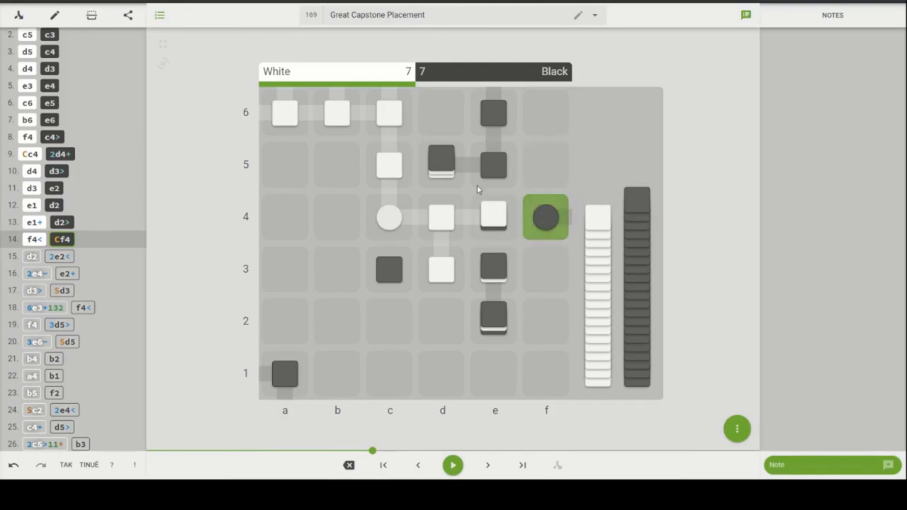